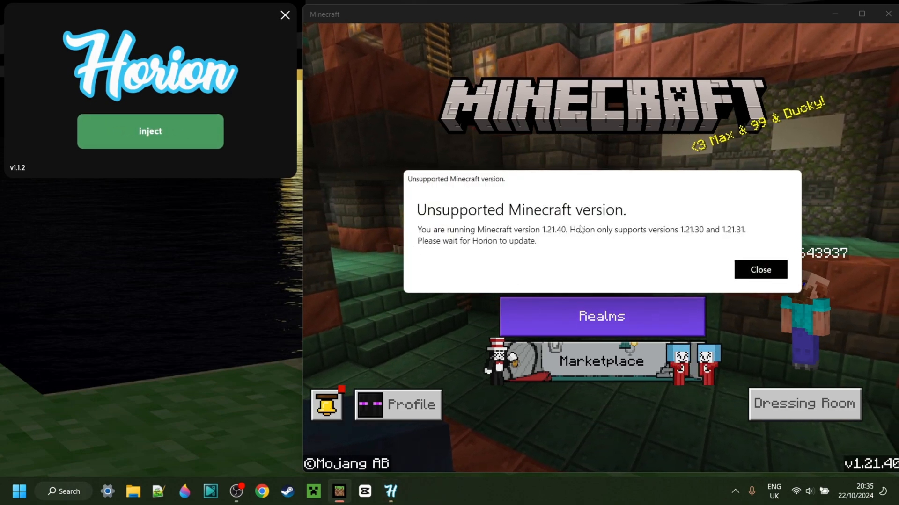
mouse_move(713, 270)
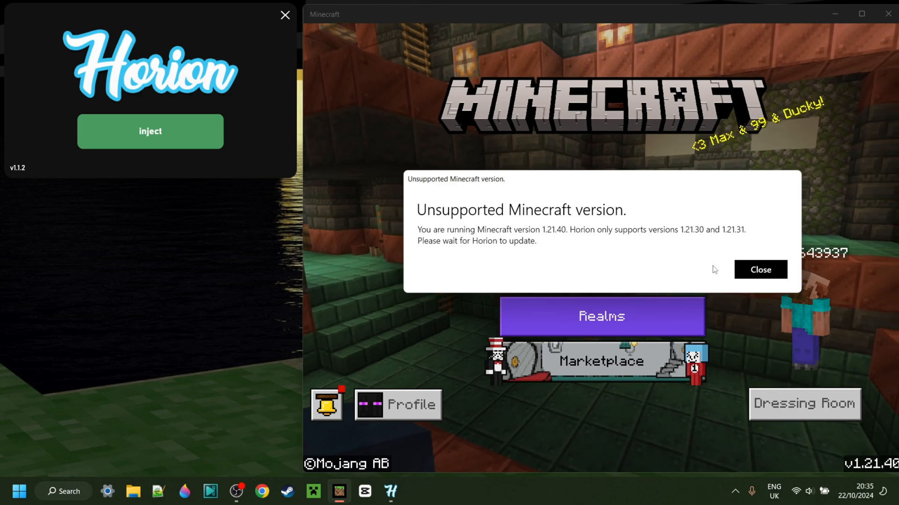
- Dismiss Horion's unsupported-version warning to reach the Minecraft title screen
left_click(760, 269)
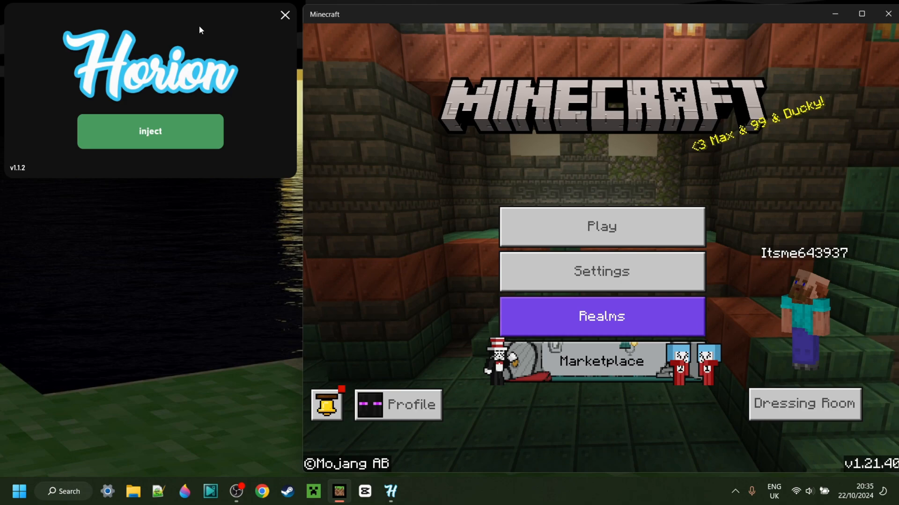
mouse_move(252, 73)
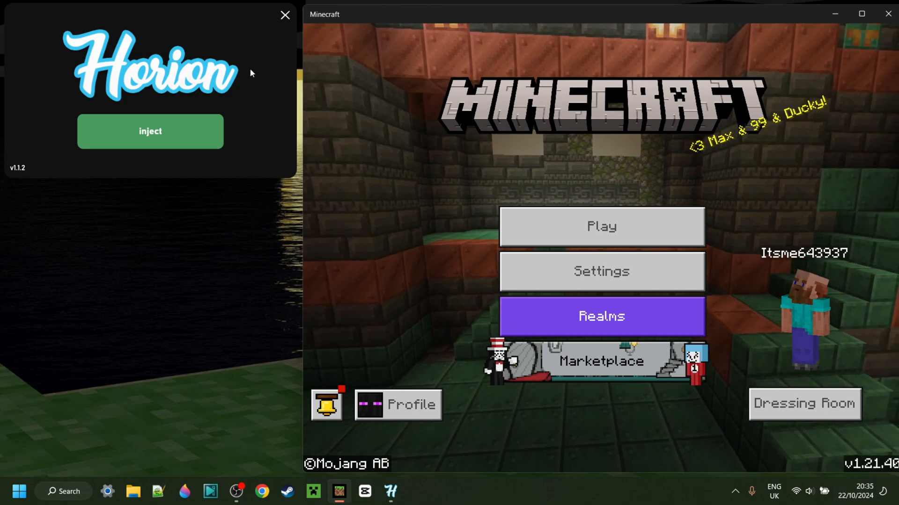
mouse_move(242, 49)
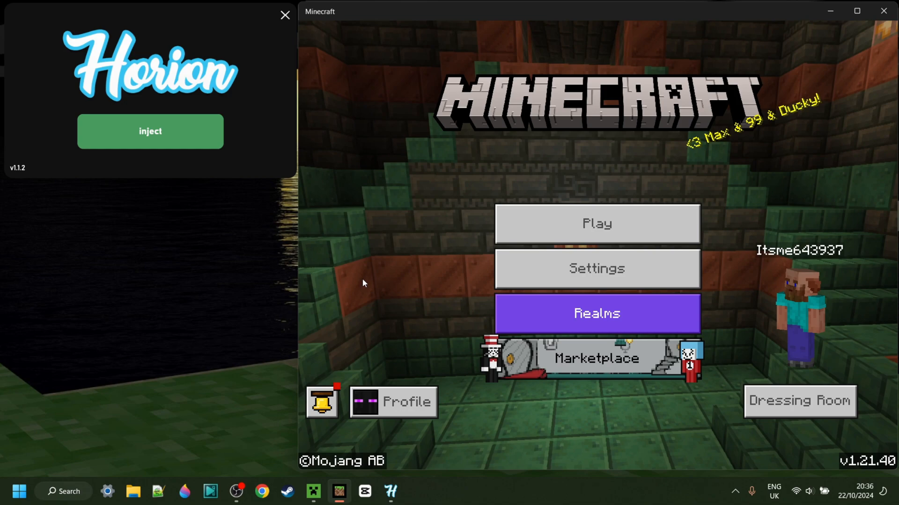
mouse_move(264, 84)
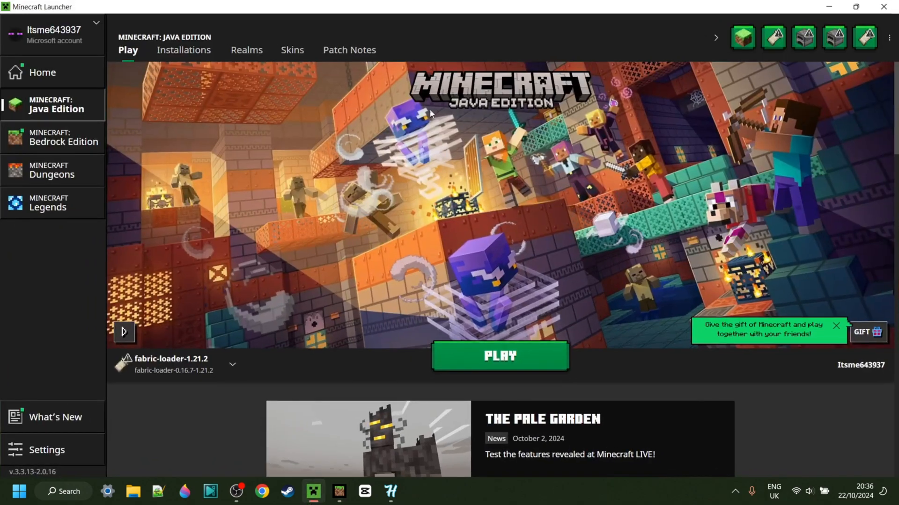
mouse_move(270, 104)
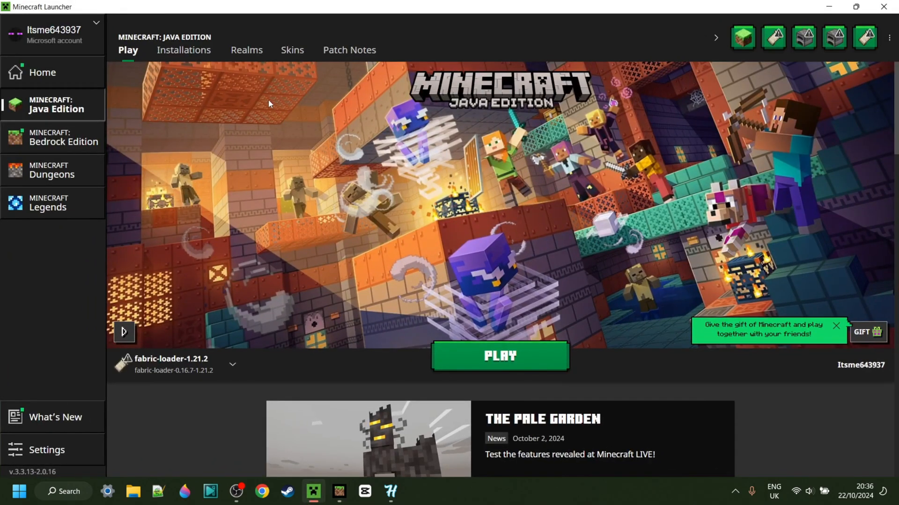
- Show the Java Edition installations list in the Minecraft Launcher
left_click(183, 49)
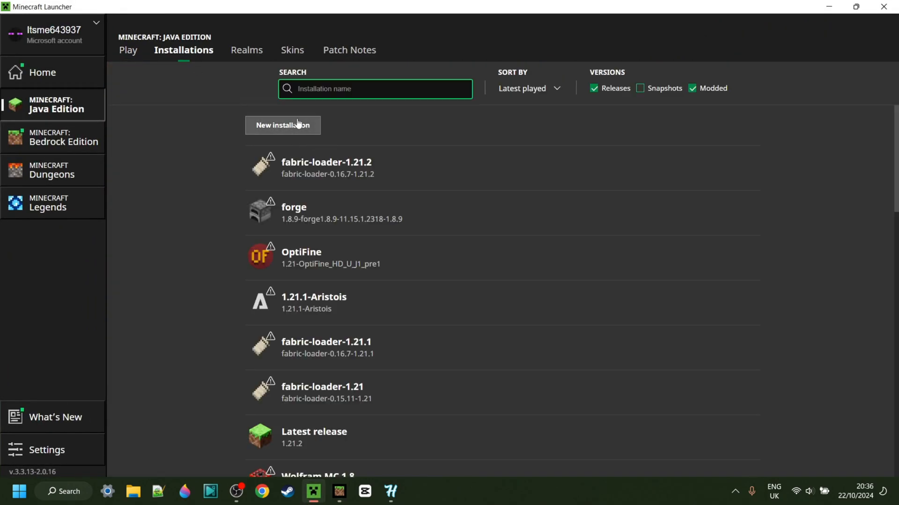
left_click(282, 126)
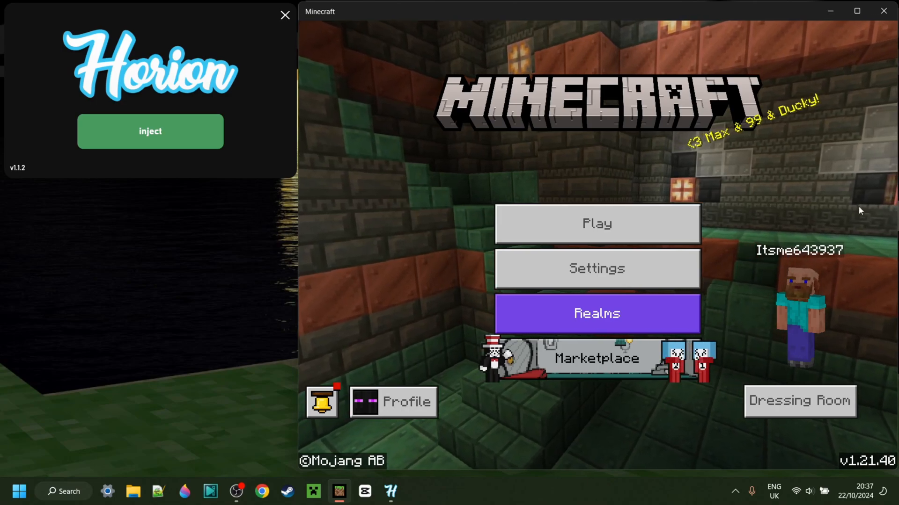
left_click(149, 131)
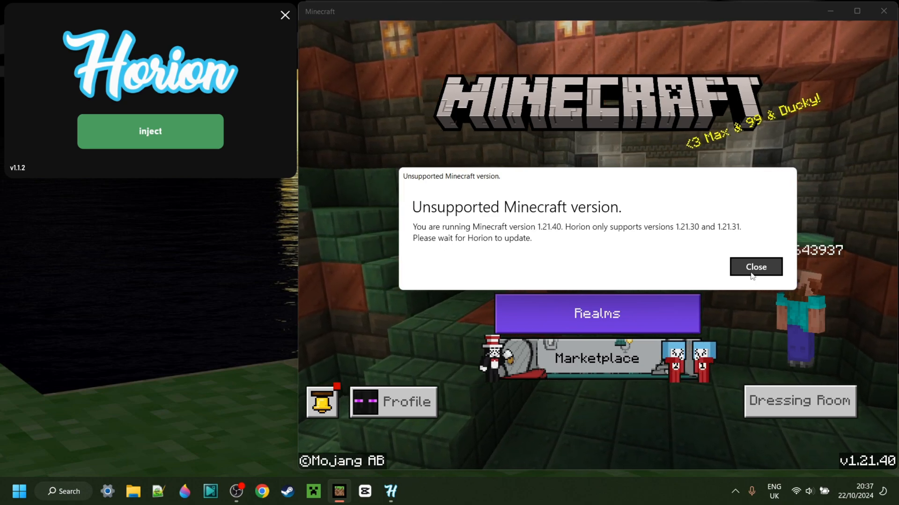
left_click(756, 267)
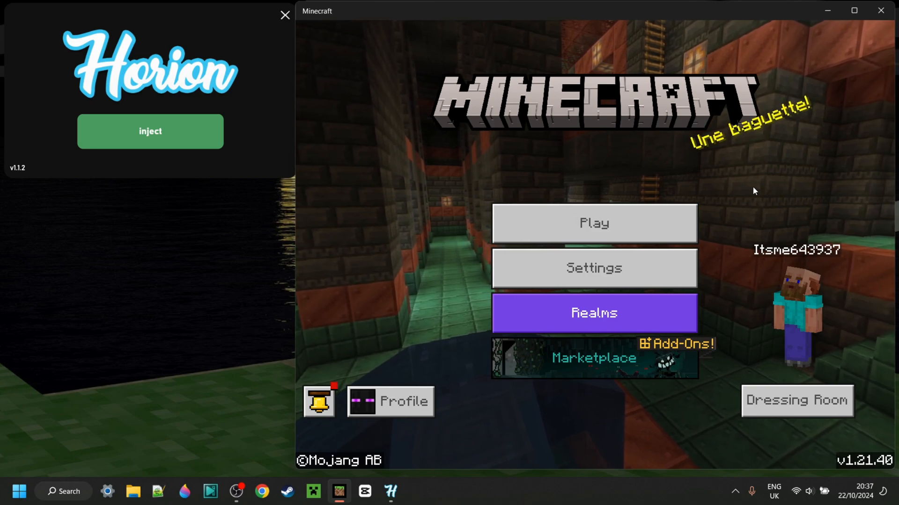